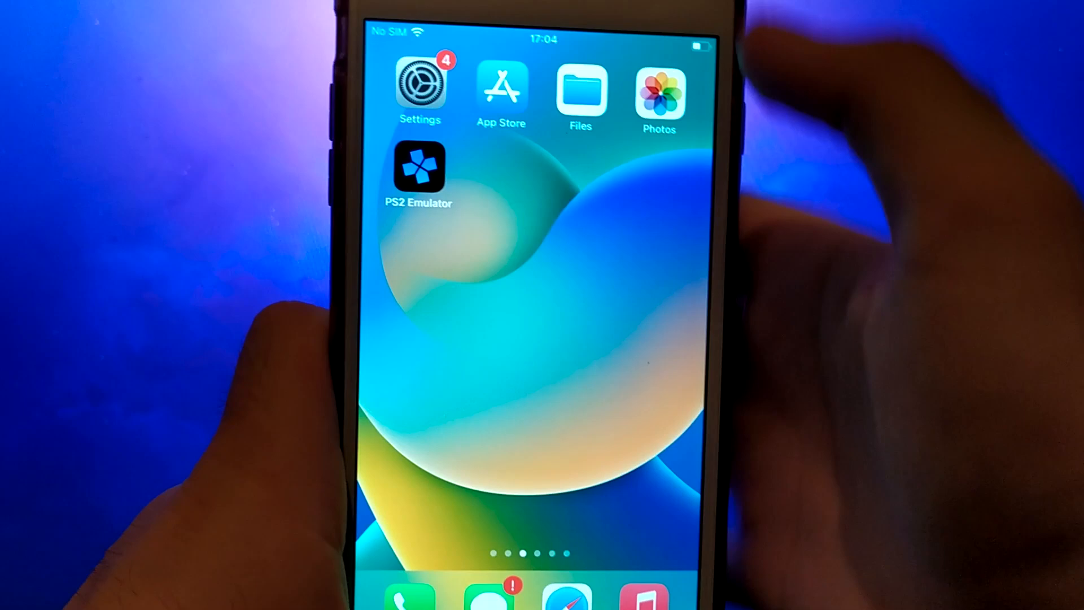
# Visit AppReliab.com in Safari and open the PS2 Emulator card from Featured Apps.
pyautogui.click(419, 90)
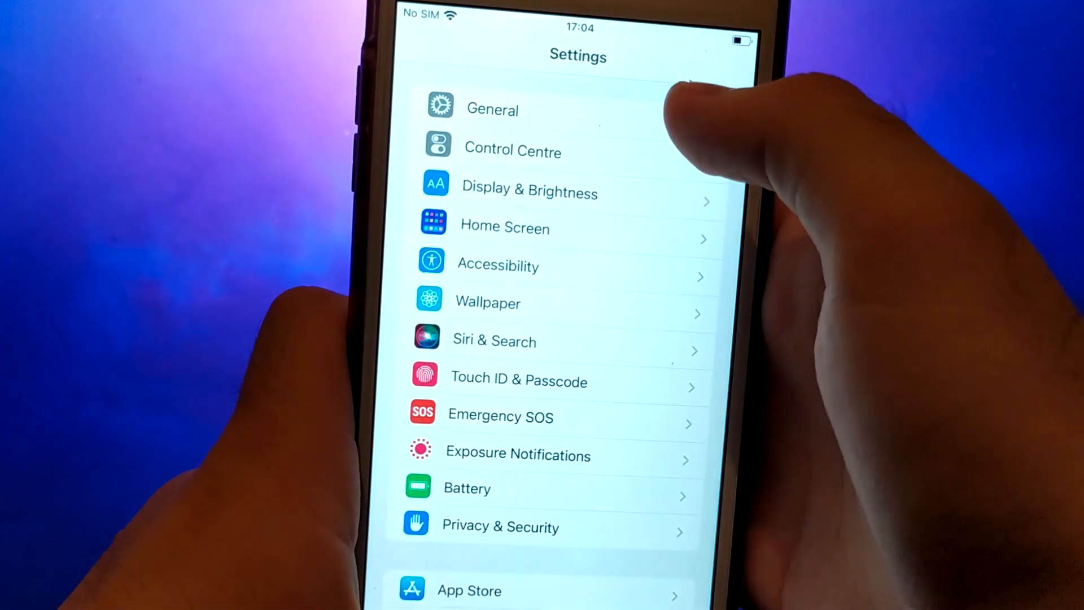
pyautogui.click(493, 110)
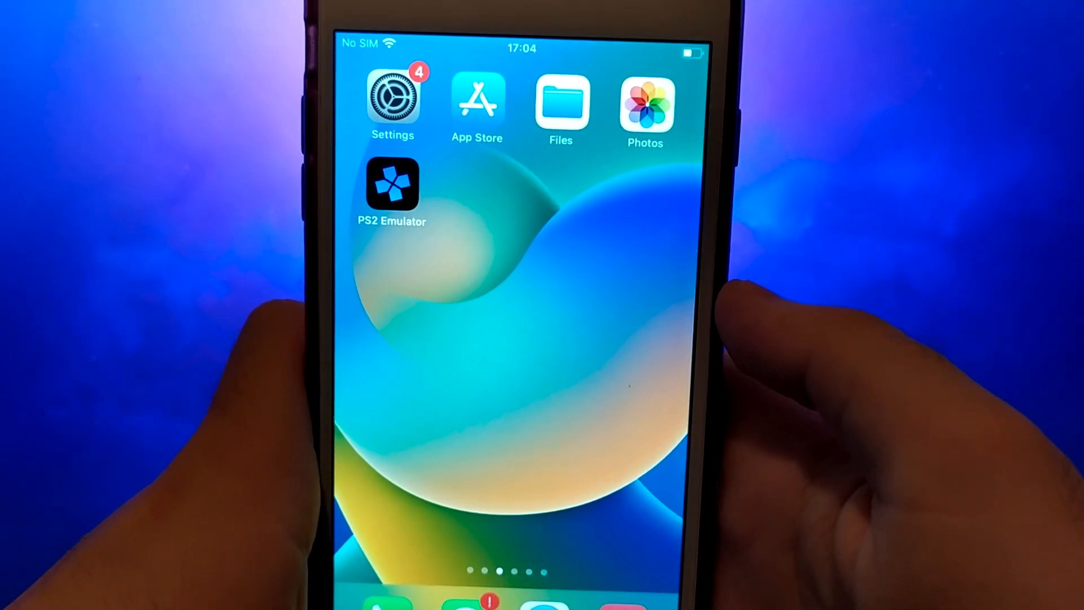
pyautogui.click(392, 187)
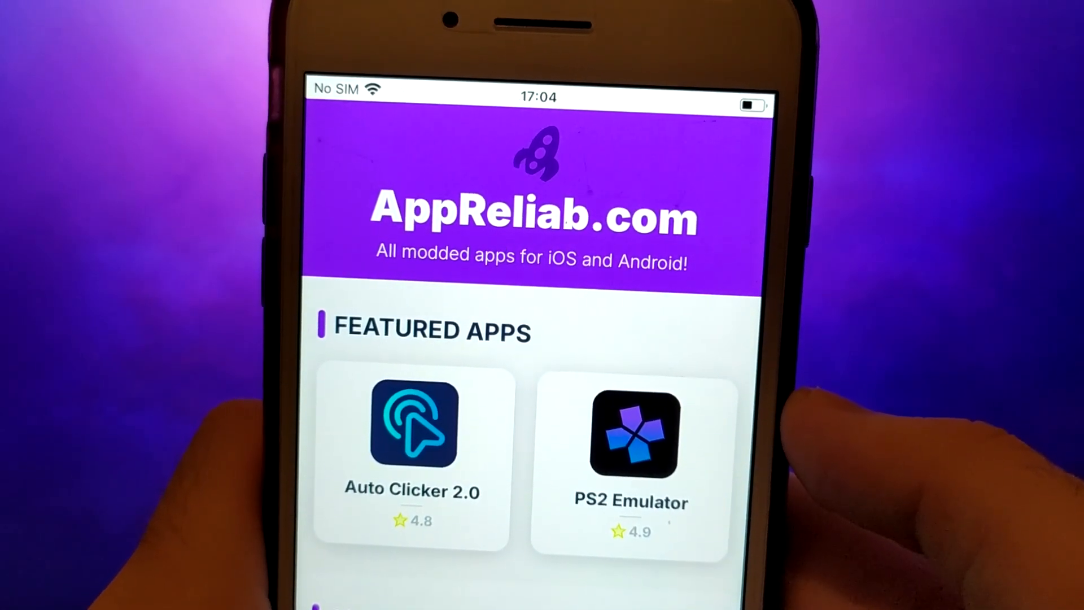
pyautogui.scroll(-3)
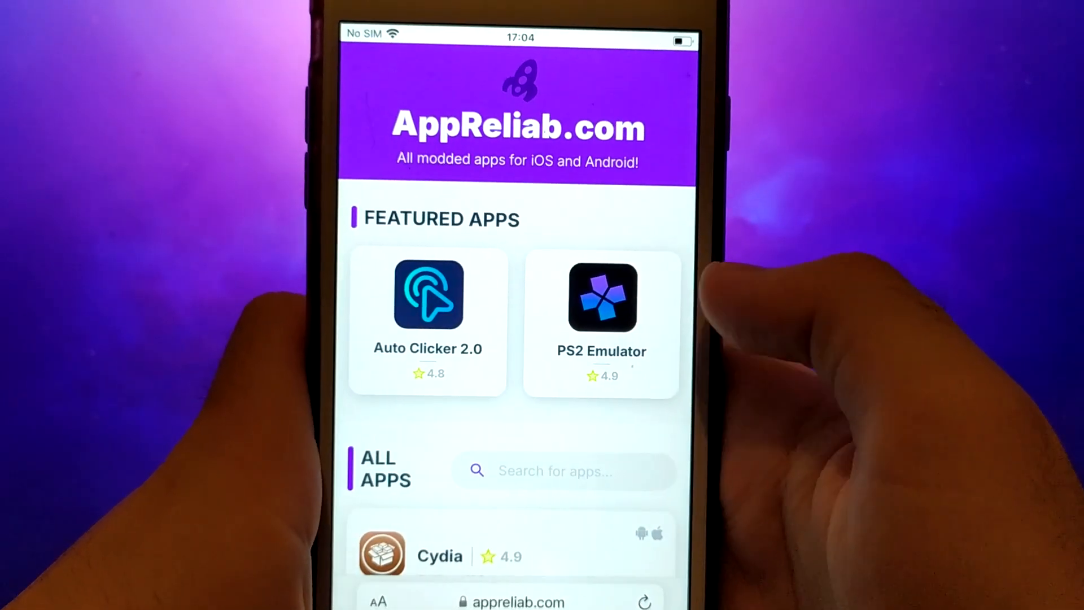
pyautogui.click(601, 297)
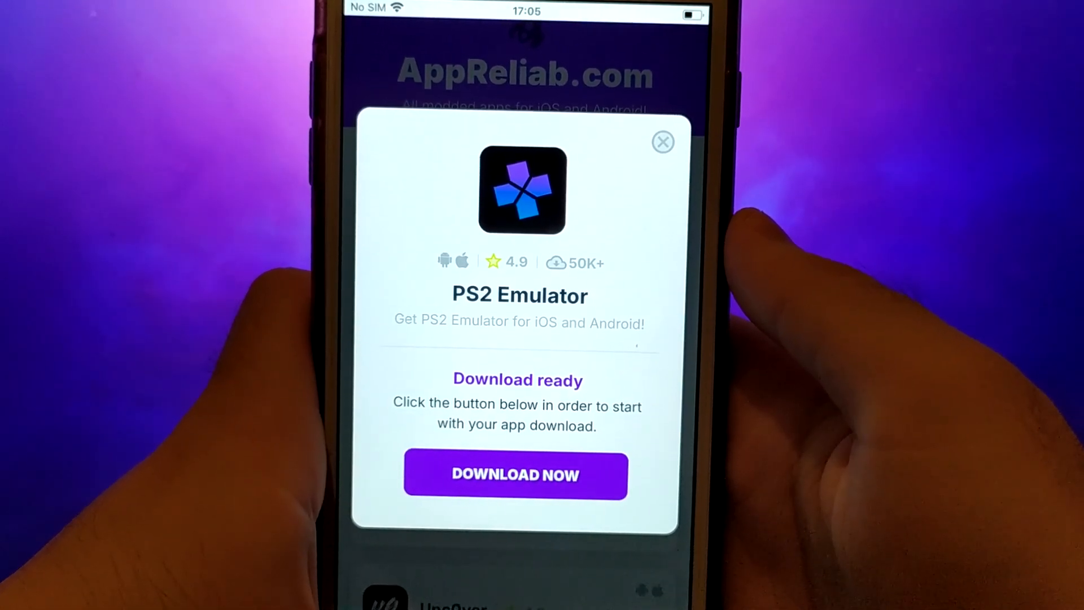
# Start the PS2 Emulator download with Download Now and wait on the processing screen.
pyautogui.click(515, 475)
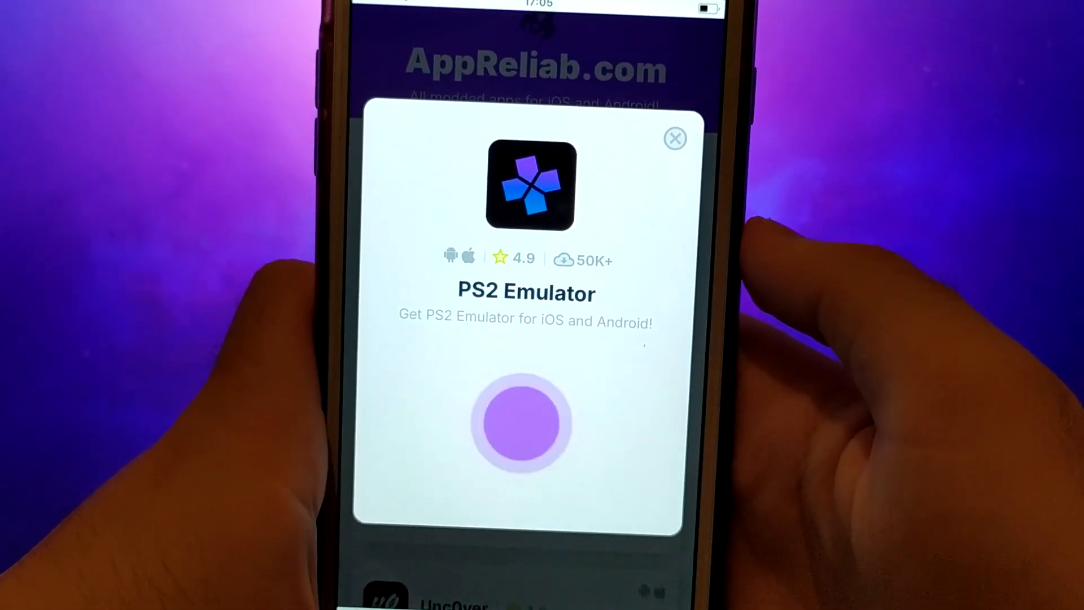
pyautogui.click(525, 421)
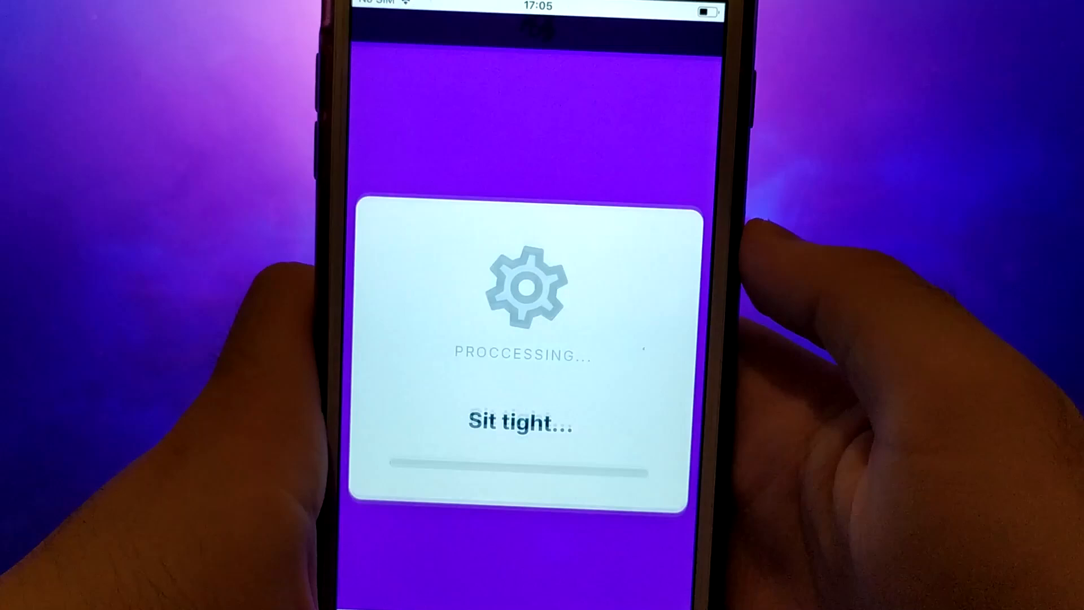